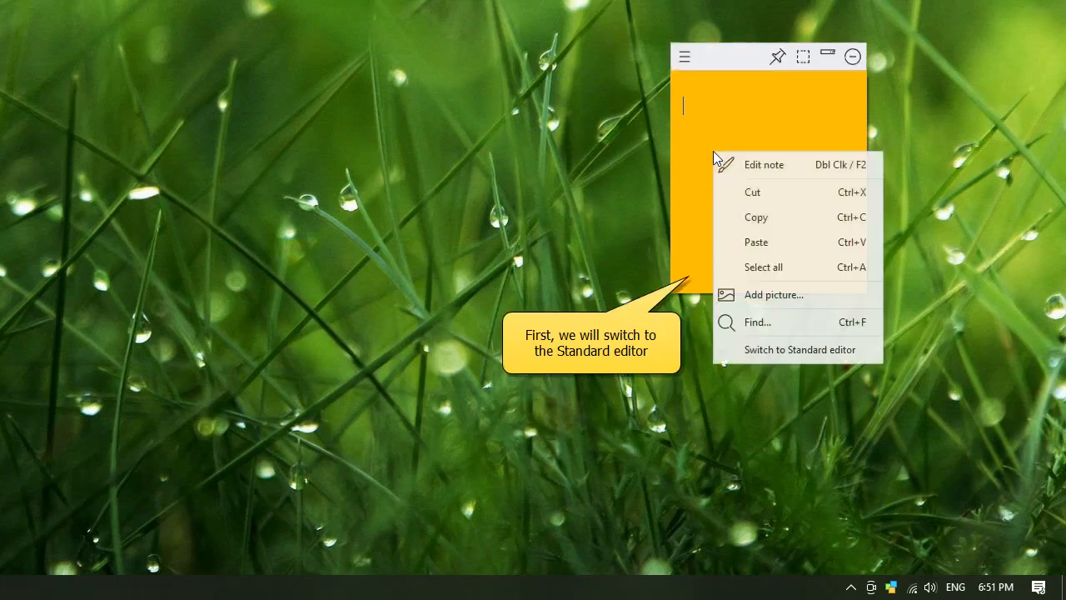
# Switch the yellow note to the Standard editor, confirming the switch with Yes
pyautogui.click(799, 349)
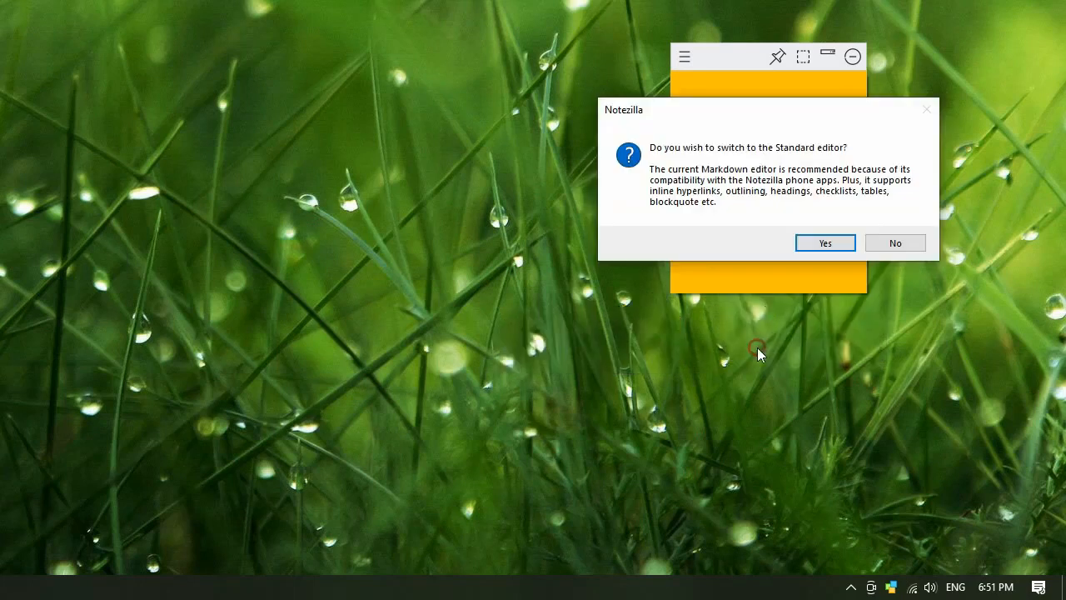
pyautogui.click(824, 243)
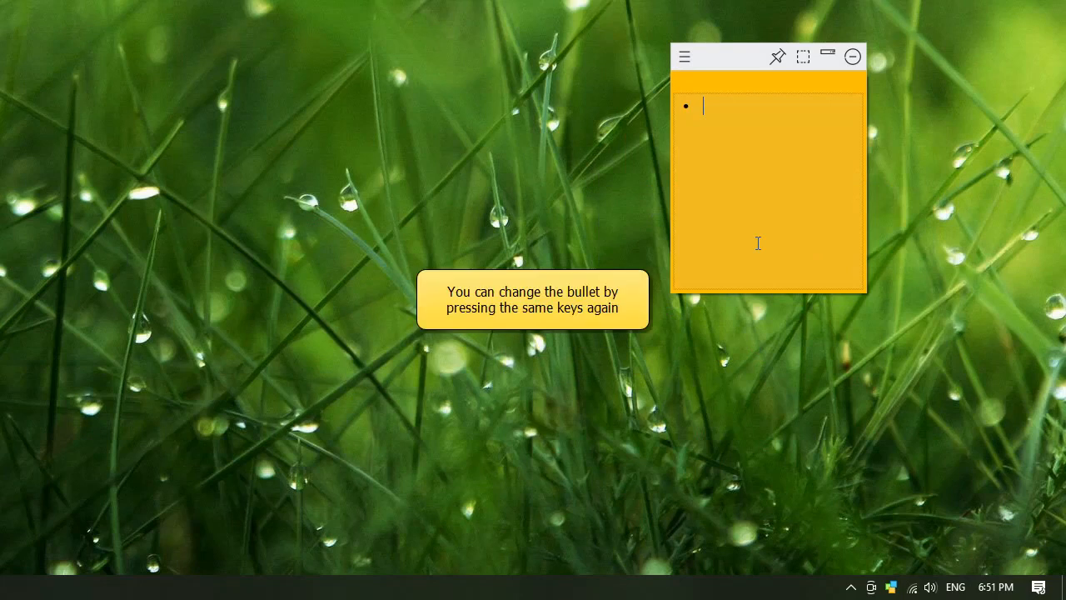
# Enter 'Fruits' as the first item of the numbered list
pyautogui.write('Fruit')
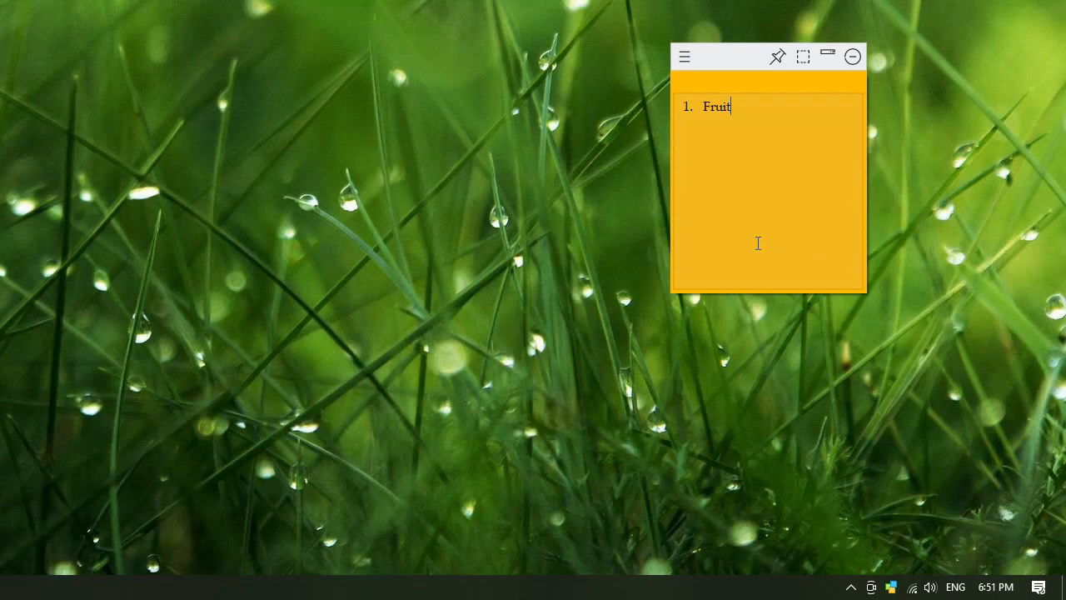
pyautogui.write('s')
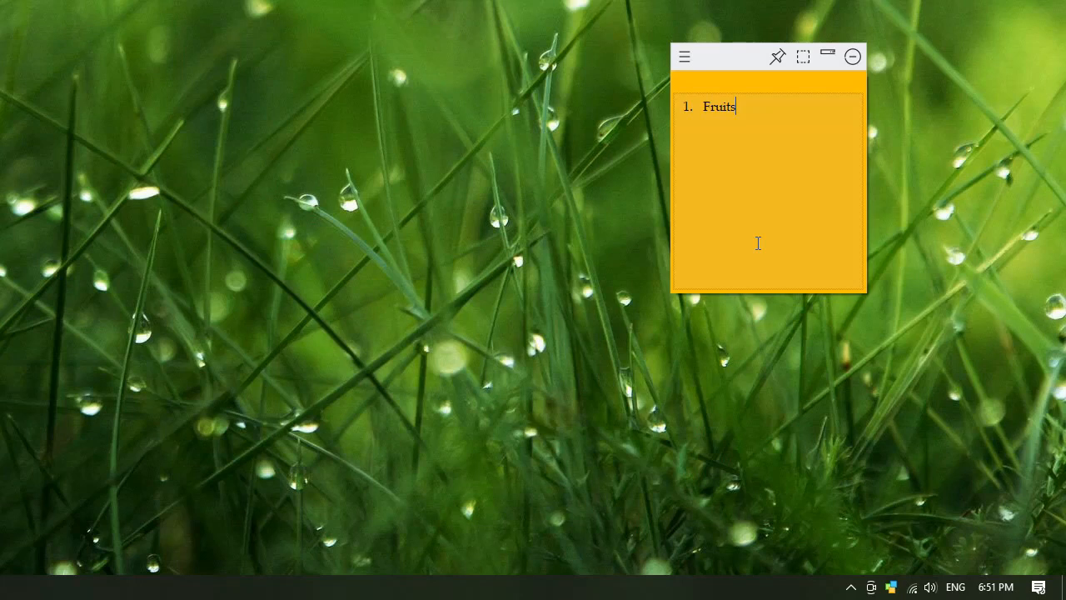
# Indent Apple and Orange under Fruits, add item 2 Flowers with Jasmine indented beneath
pyautogui.press('enter')
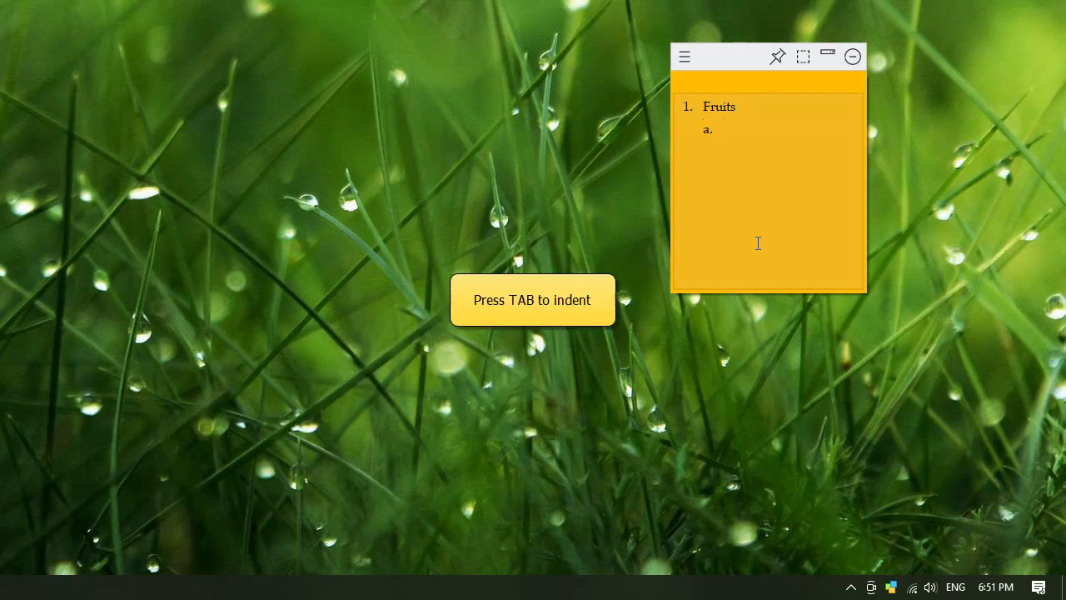
pyautogui.write('Apple')
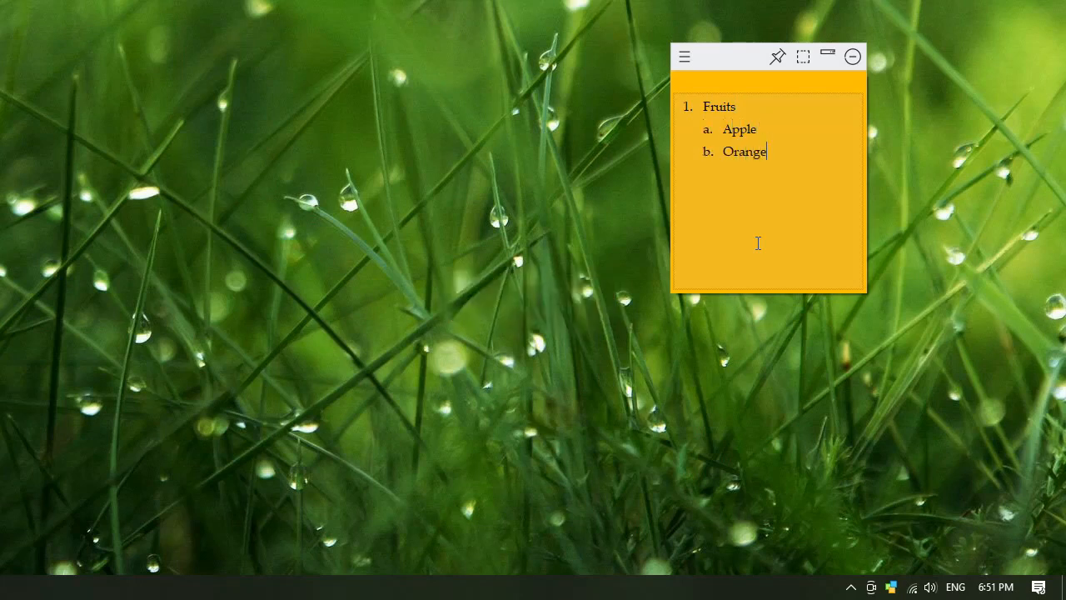
pyautogui.press('enter')
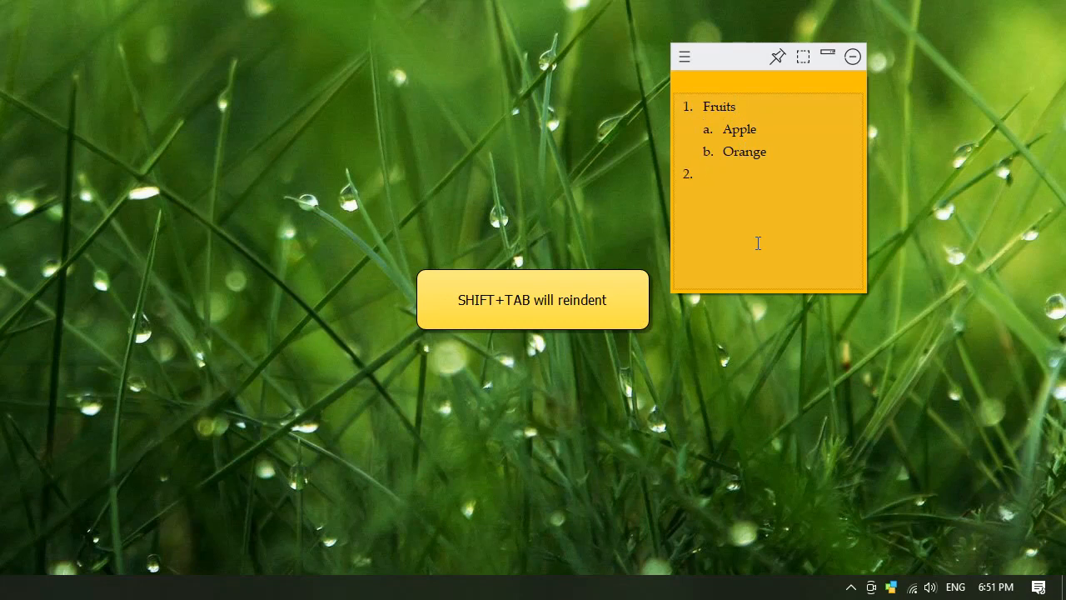
pyautogui.write('Flowers')
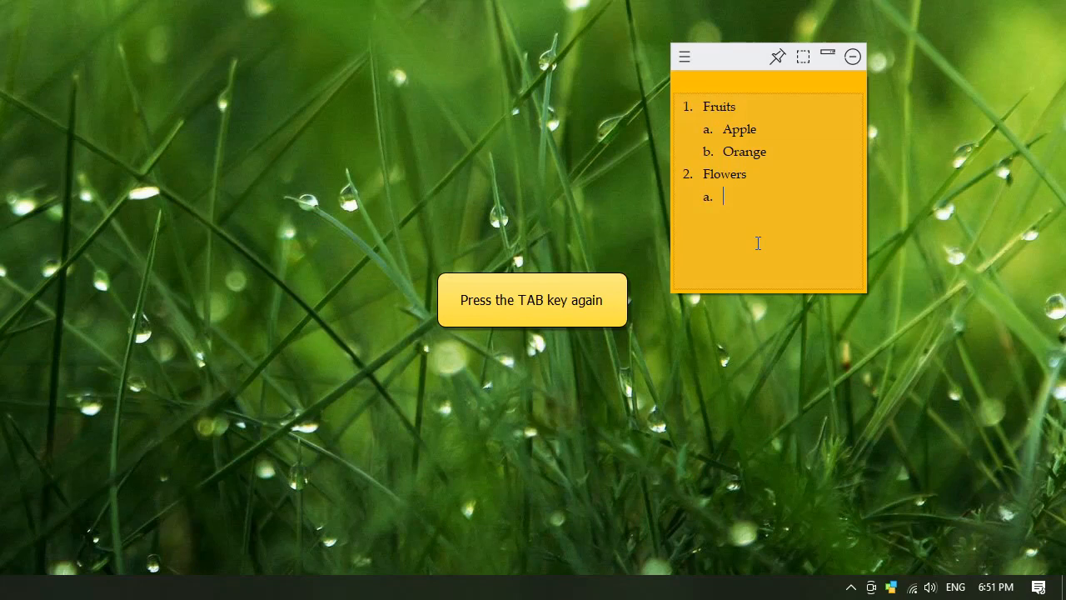
pyautogui.write('Jasmine')
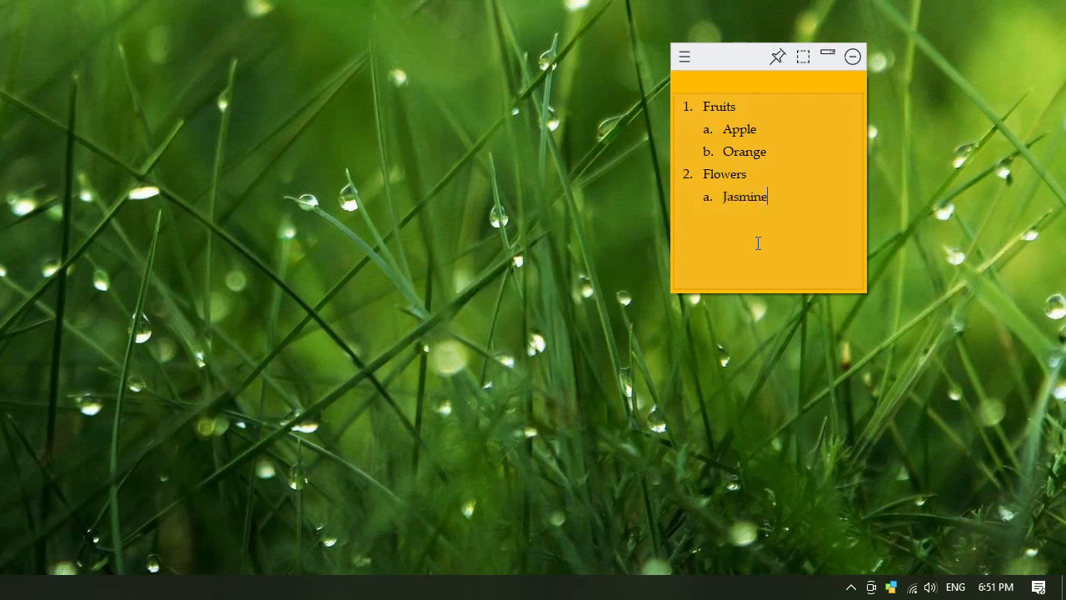